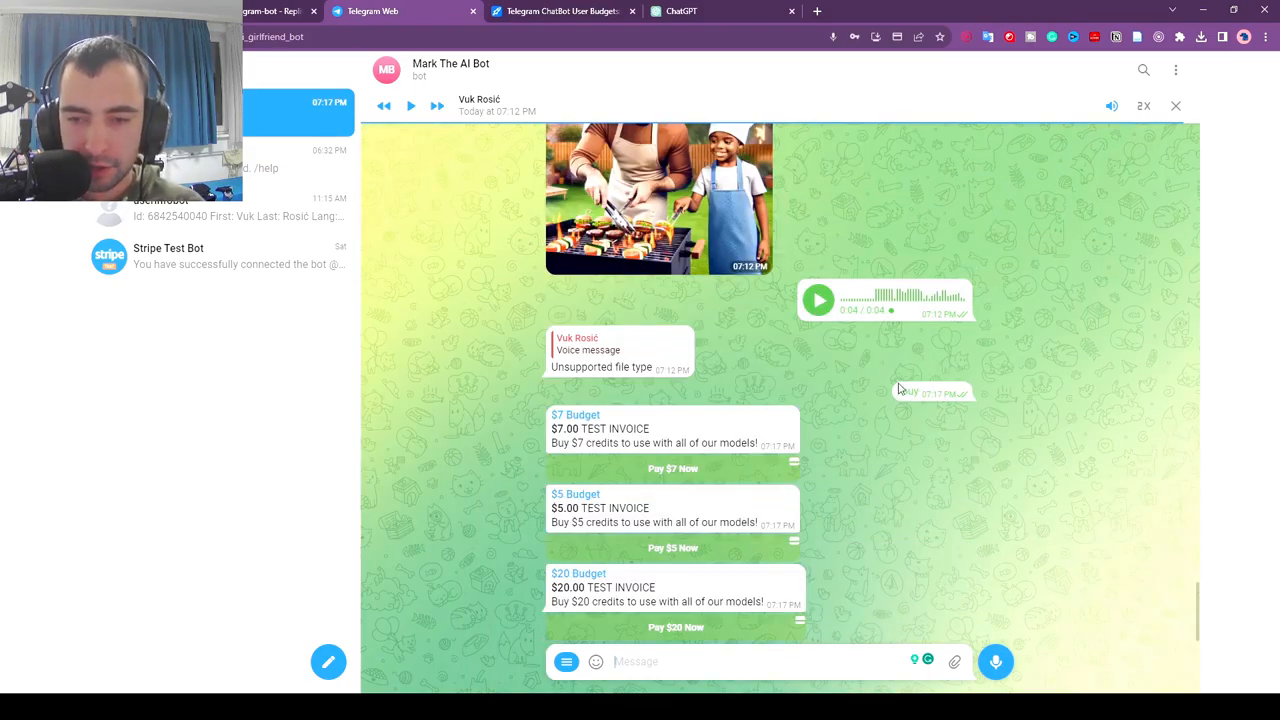
- Switch to the forked Replit project and view its Secrets listing the missing keys
click(563, 11)
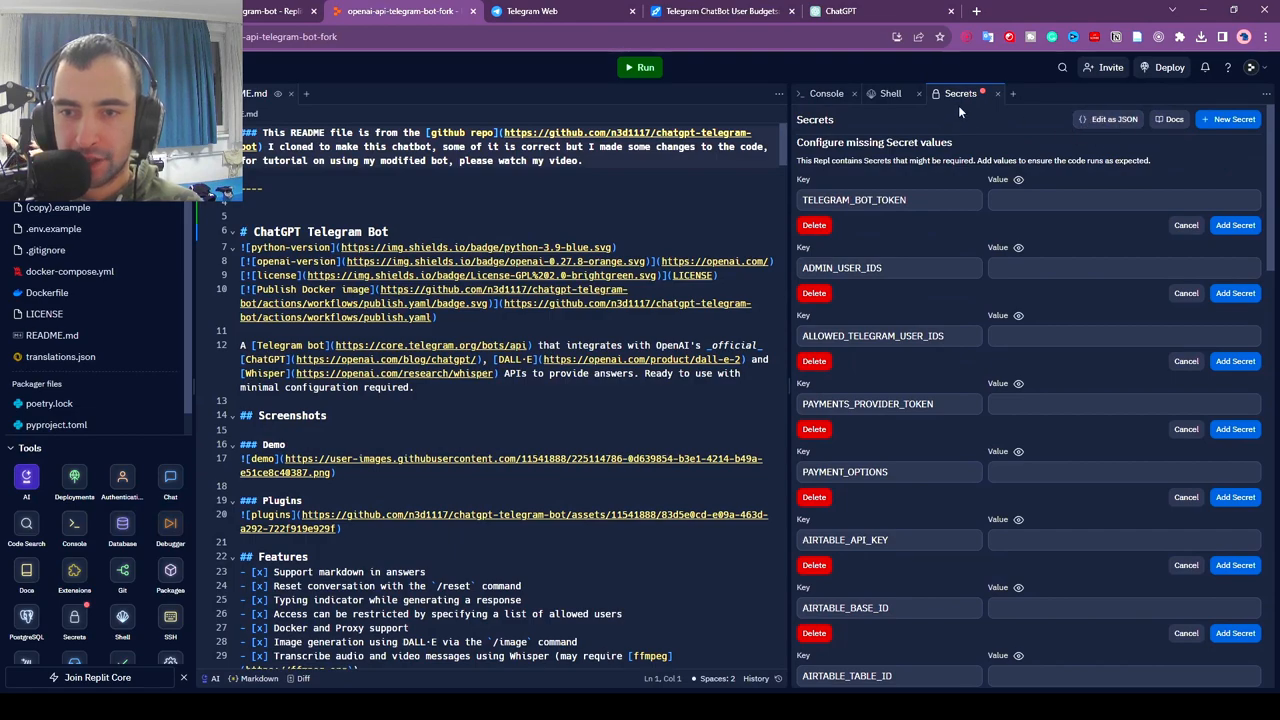
click(1017, 11)
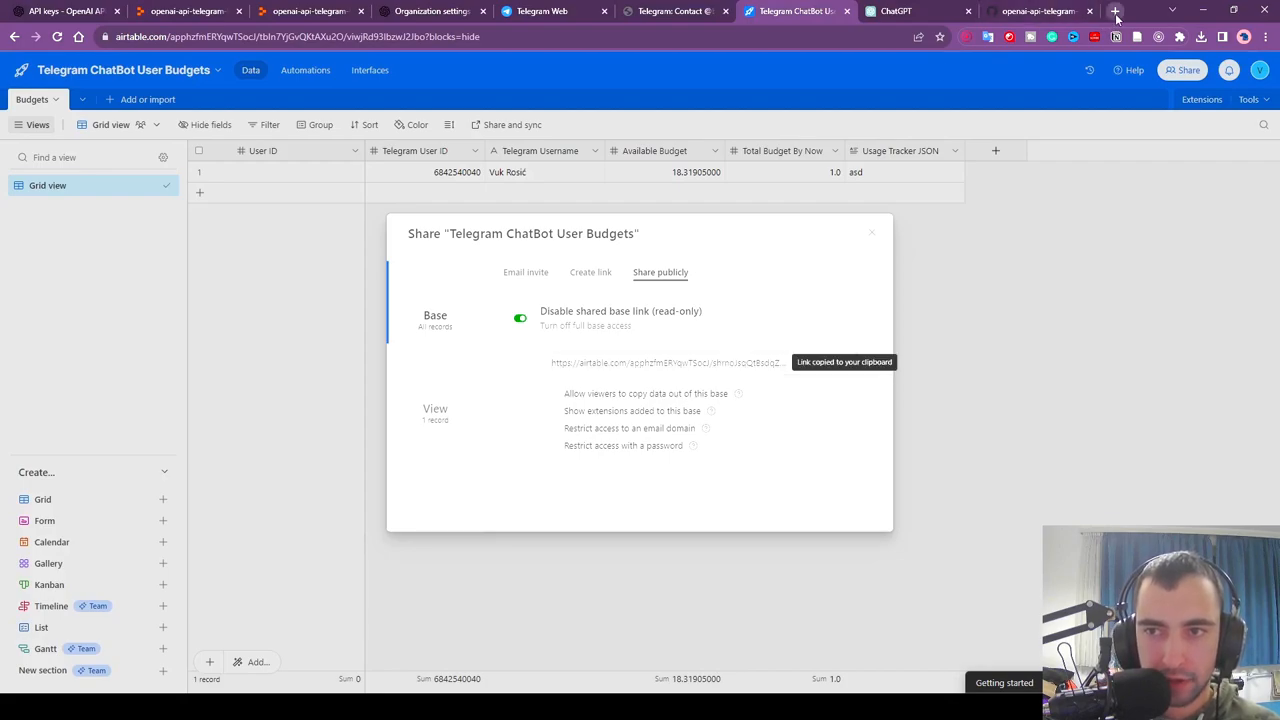
- Load the copied Airtable budgets base share link in a new browser tab
click(1114, 11)
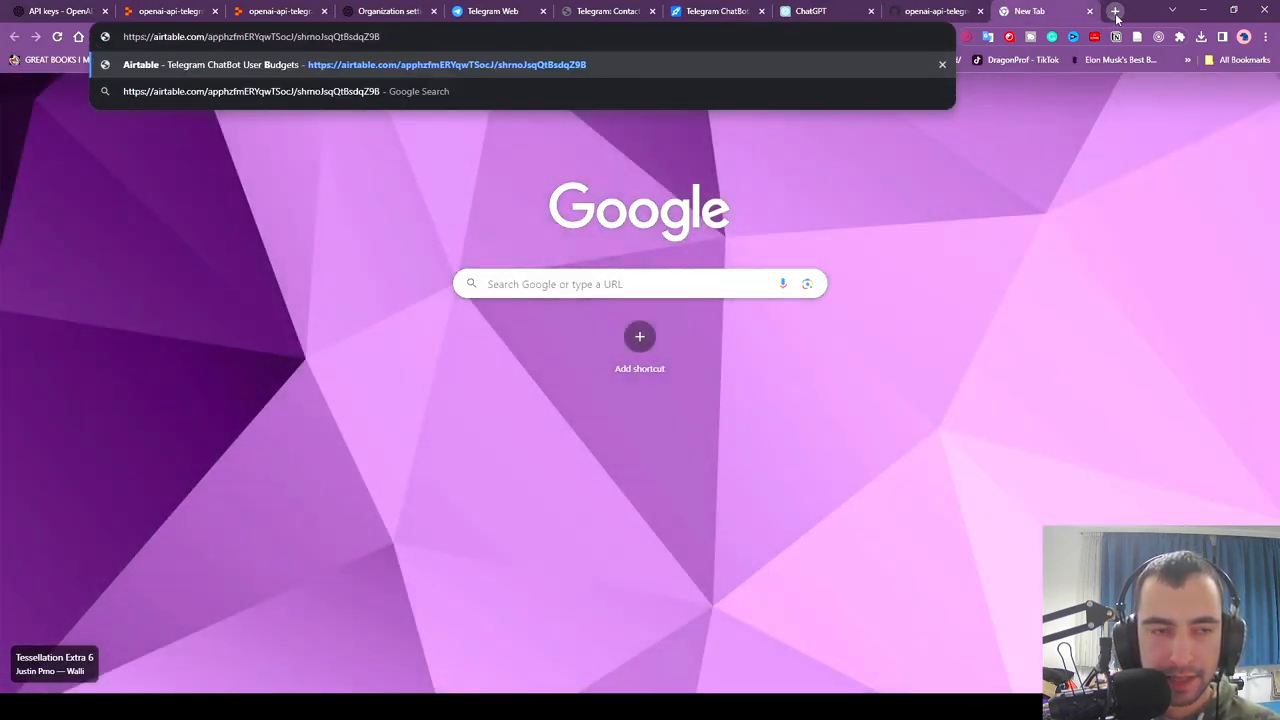
click(717, 11)
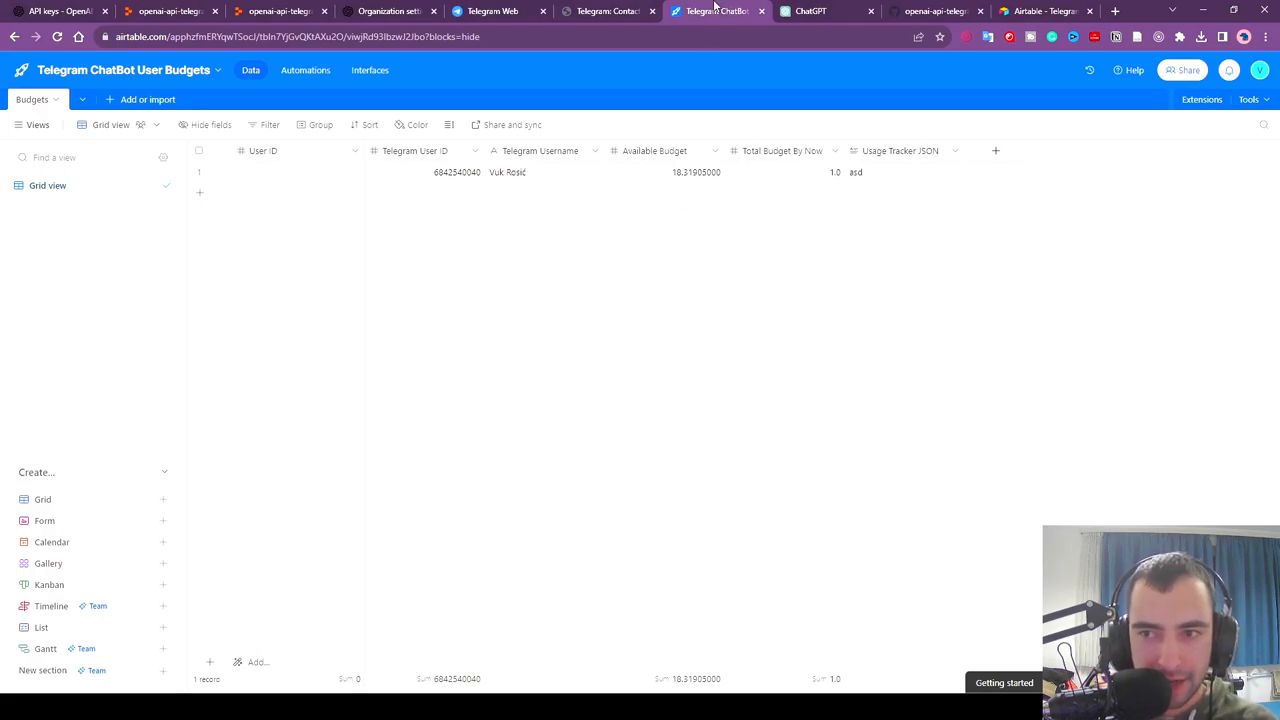
click(750, 501)
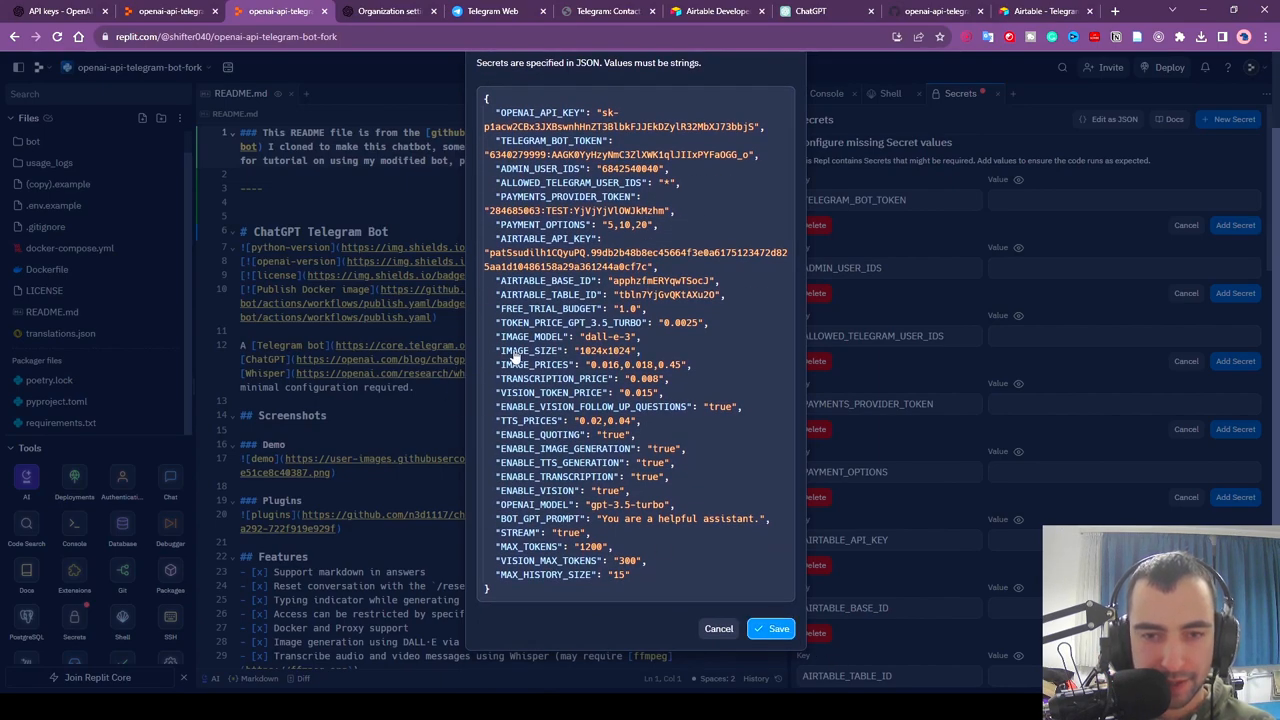
- Return to Replit to review the OpenAI, Telegram, Airtable and pricing secrets JSON
click(716, 11)
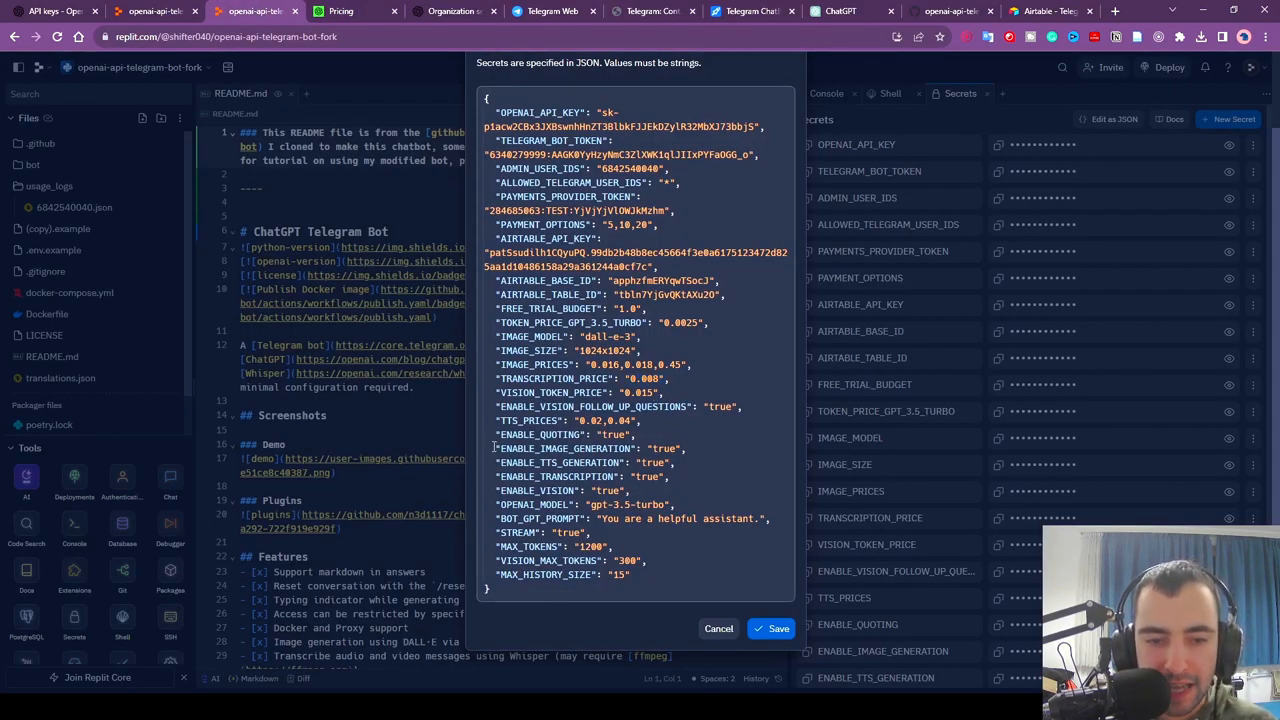
- Select a value in the secrets JSON to change the price or MAX_TOKENS setting
double_click(563, 546)
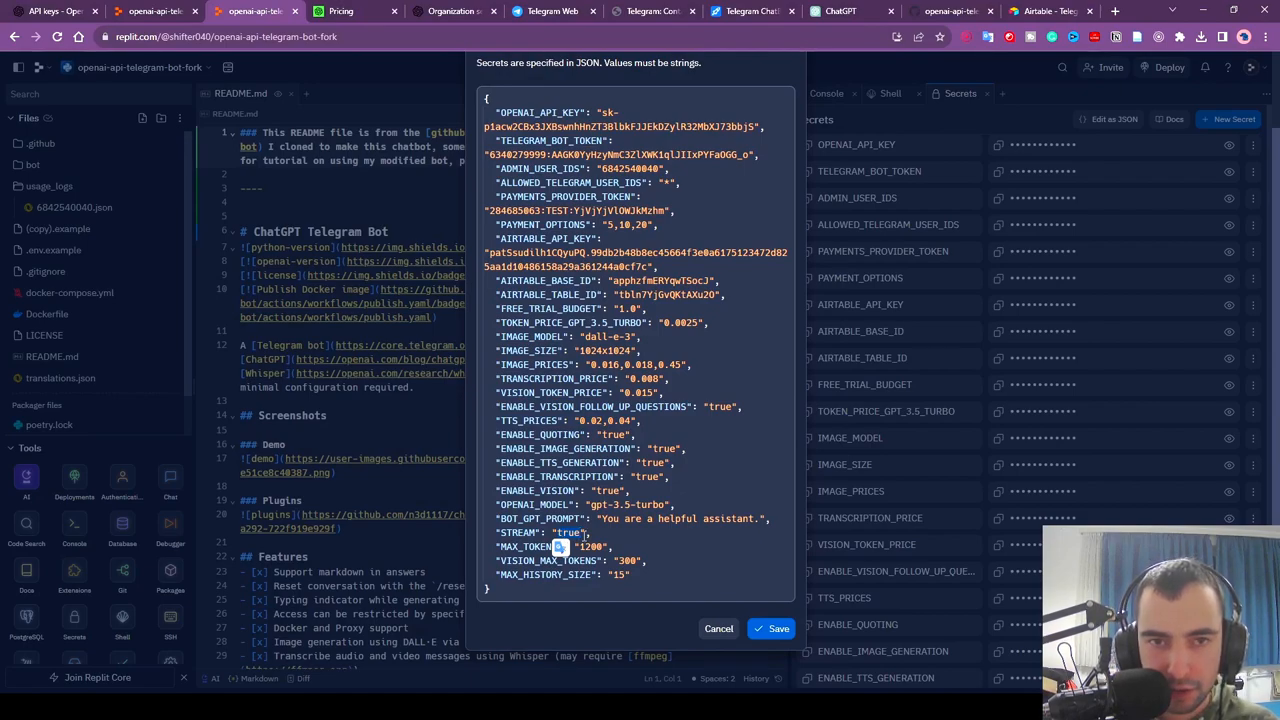